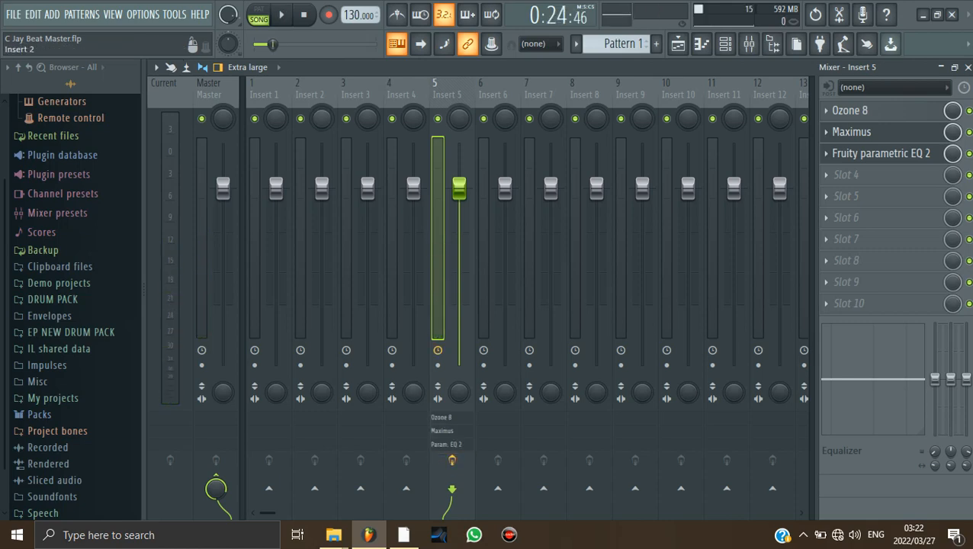
Open the Ozone 8 mastering plugin from Insert 5's effect rack
{"action": "left_click", "coordinate": [281, 14]}
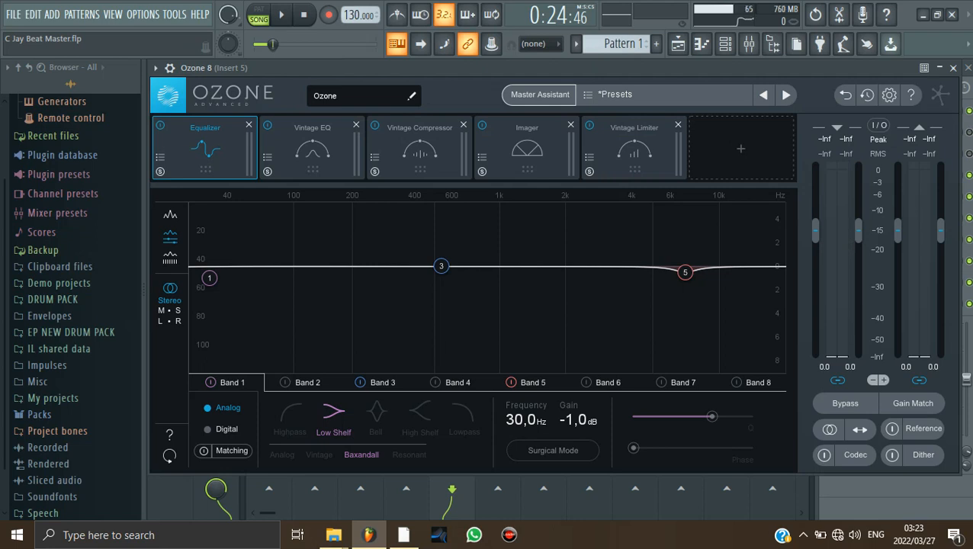
Browse the Genre-Specific Mastering presets in Ozone 8's Preset Manager, then close Ozone
{"action": "left_click", "coordinate": [616, 94]}
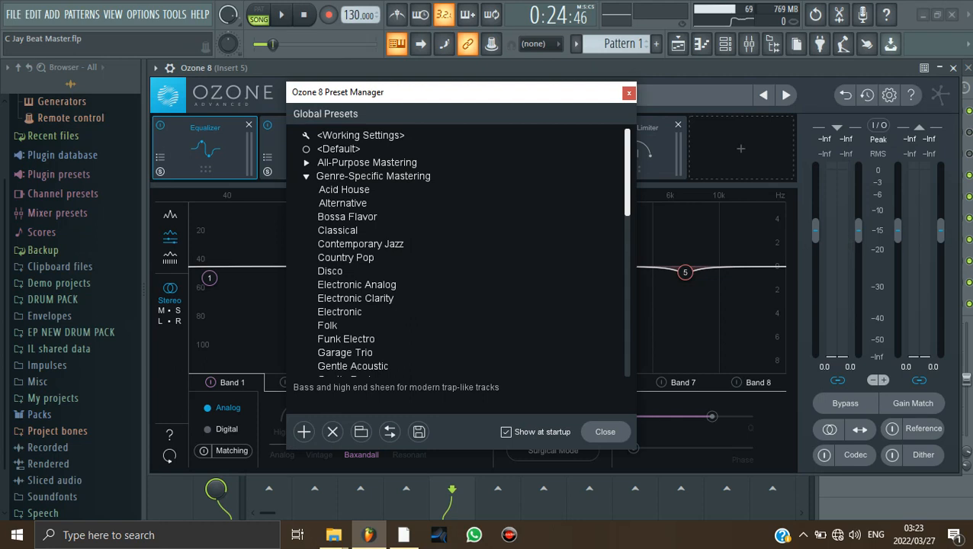
{"action": "scroll", "scroll_direction": "down", "scroll_amount": 3}
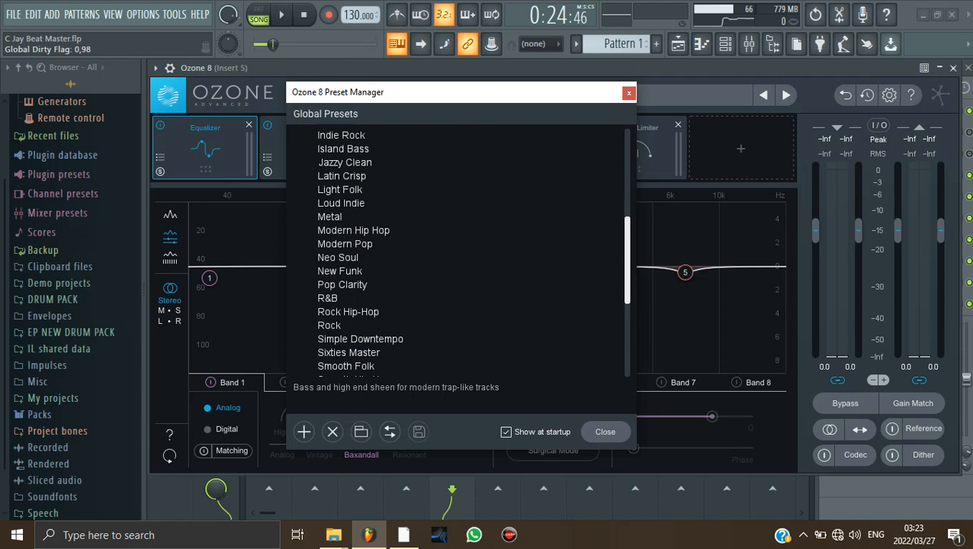
{"action": "left_click", "coordinate": [604, 431]}
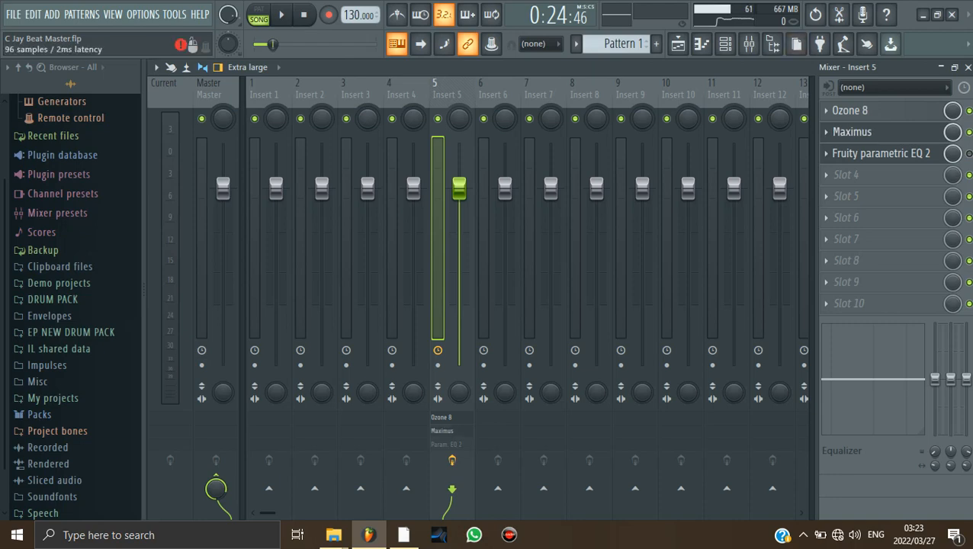
Open Maximus on Insert 5, show its frequency bands and select the low band
{"action": "left_click", "coordinate": [851, 131]}
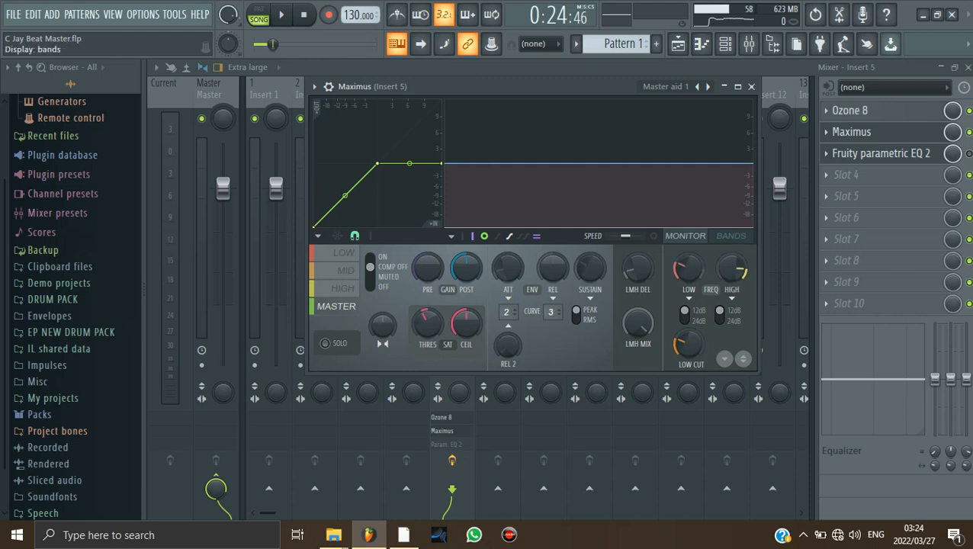
{"action": "left_click", "coordinate": [729, 235]}
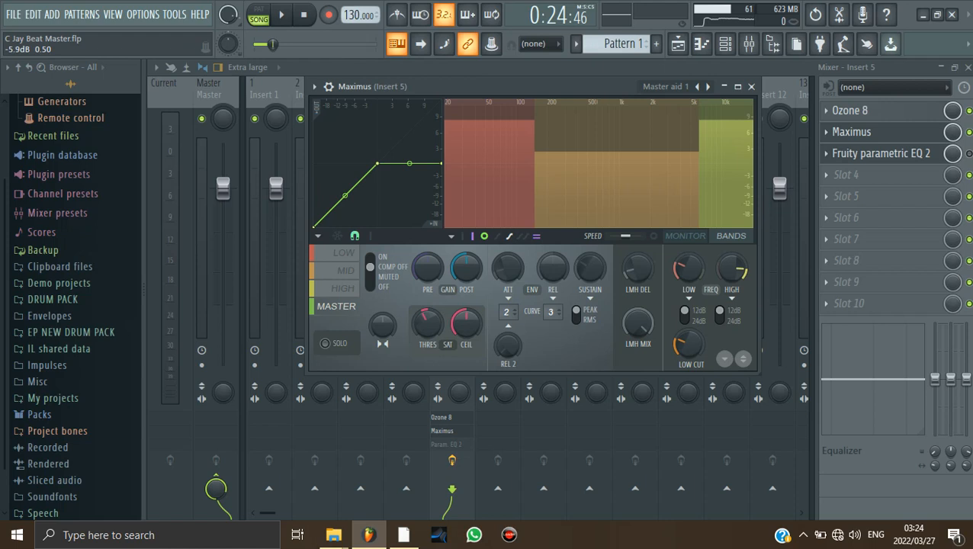
{"action": "left_click", "coordinate": [345, 253]}
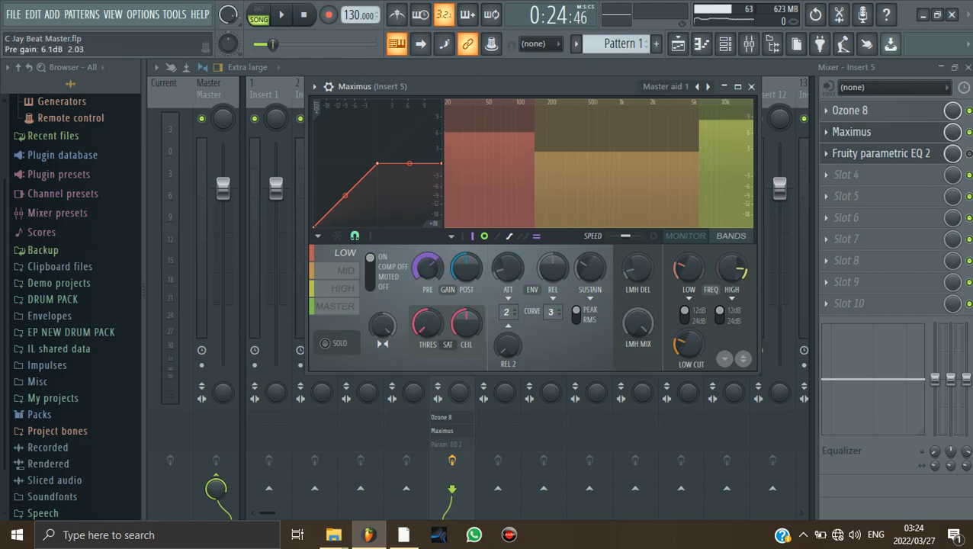
Lower the low band's pre-gain, solo it and merge its stereo separation fully to mono
{"action": "left_click_drag", "start_coordinate": [427, 268], "coordinate": [426, 289]}
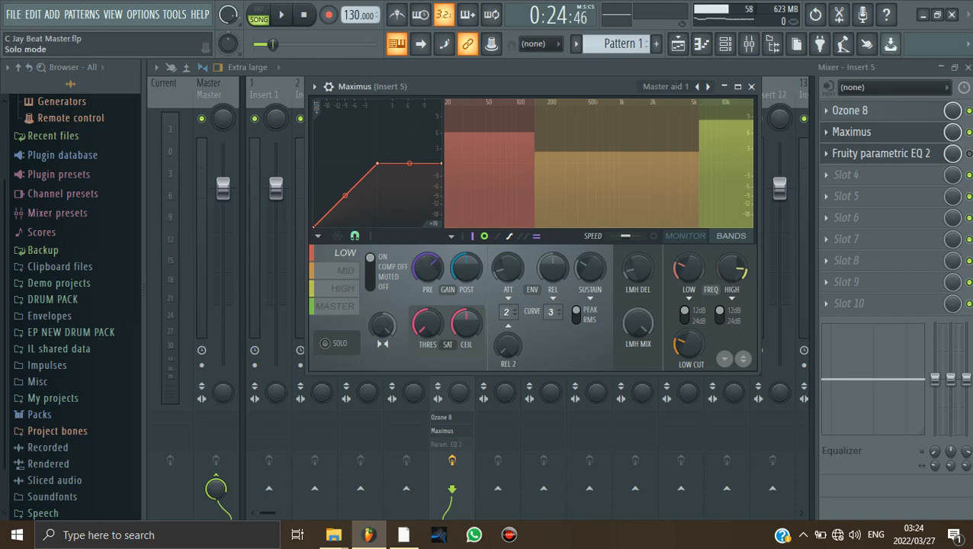
{"action": "left_click", "coordinate": [325, 343]}
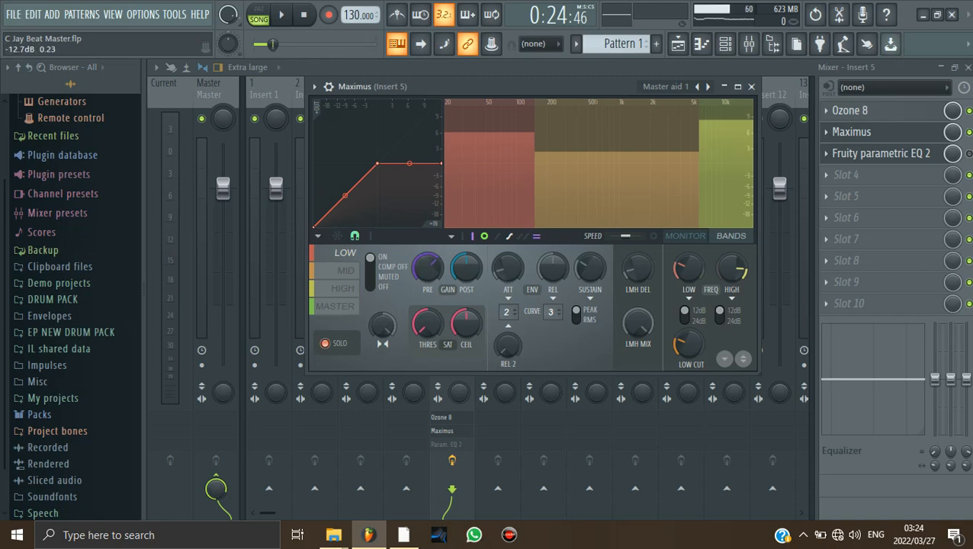
{"action": "left_click", "coordinate": [280, 15]}
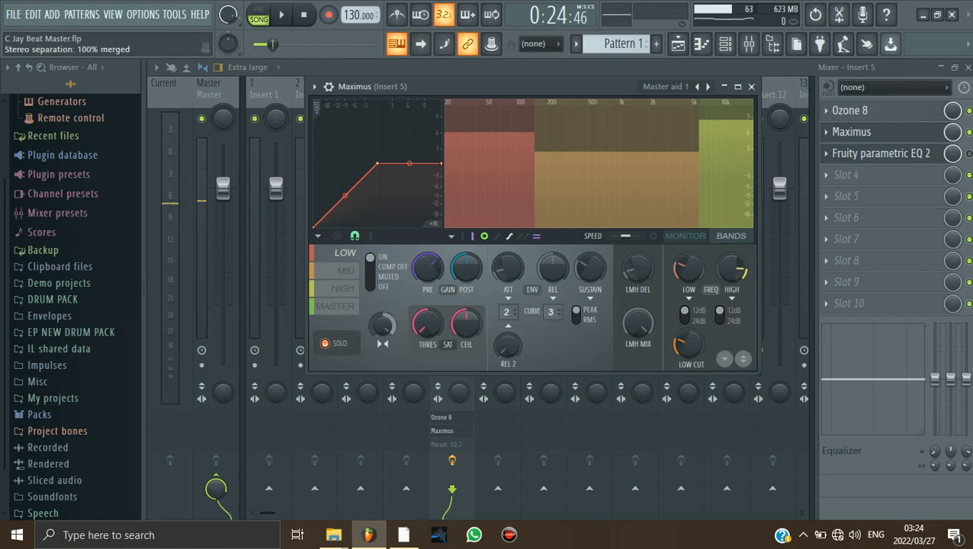
{"action": "left_click_drag", "start_coordinate": [381, 326], "coordinate": [381, 343]}
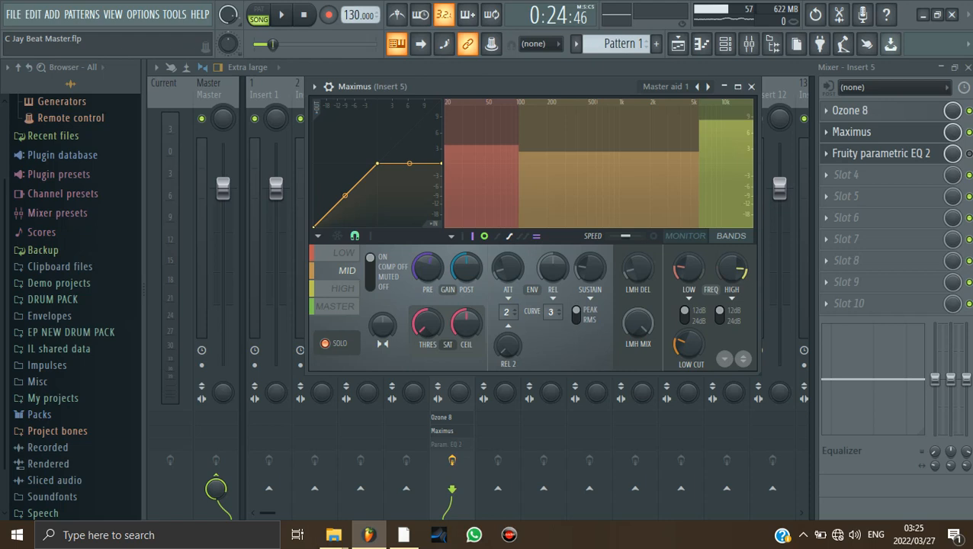
{"action": "mouse_move", "coordinate": [281, 15]}
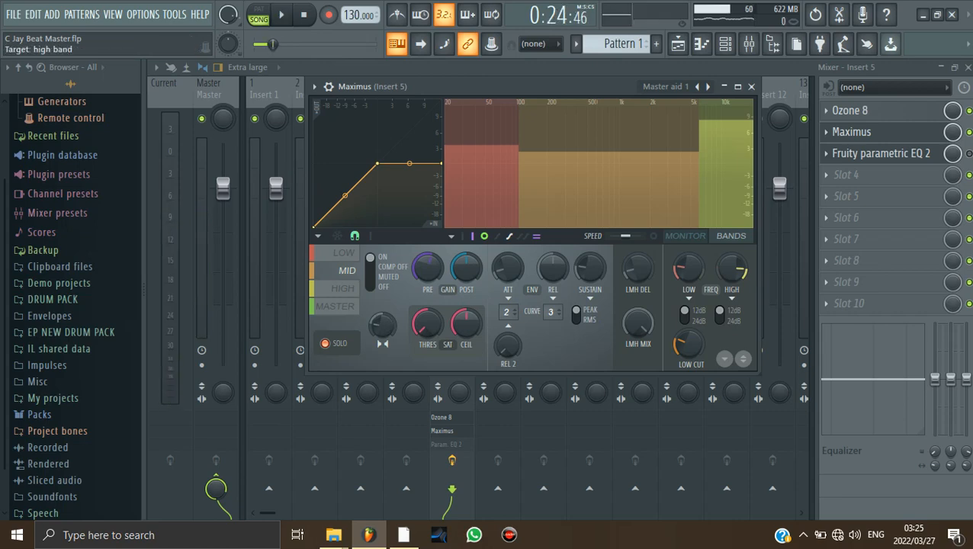
Select the high band in Maximus before closing back to the mixer
{"action": "left_click", "coordinate": [343, 288]}
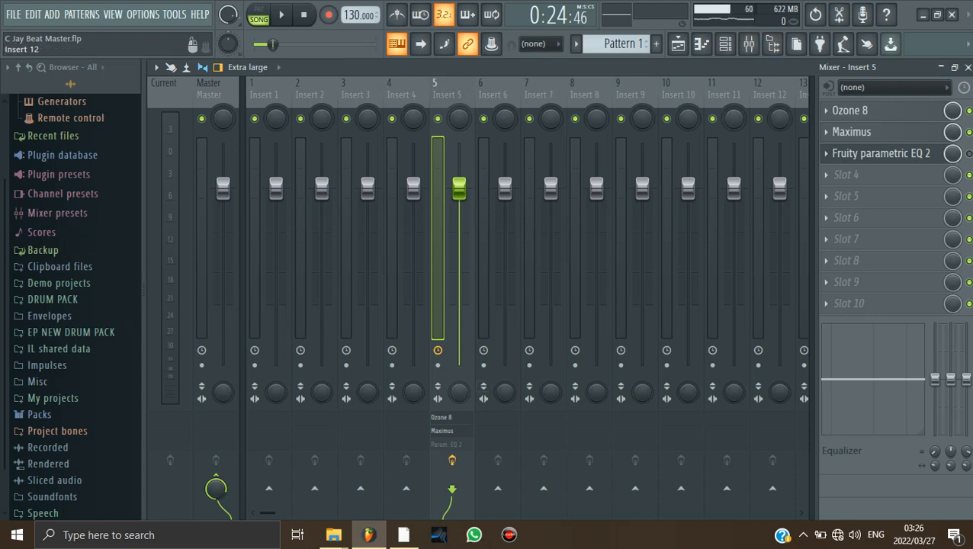
Open Fruity Parametric EQ 2 from Insert 5's effect chain
{"action": "left_click", "coordinate": [281, 16]}
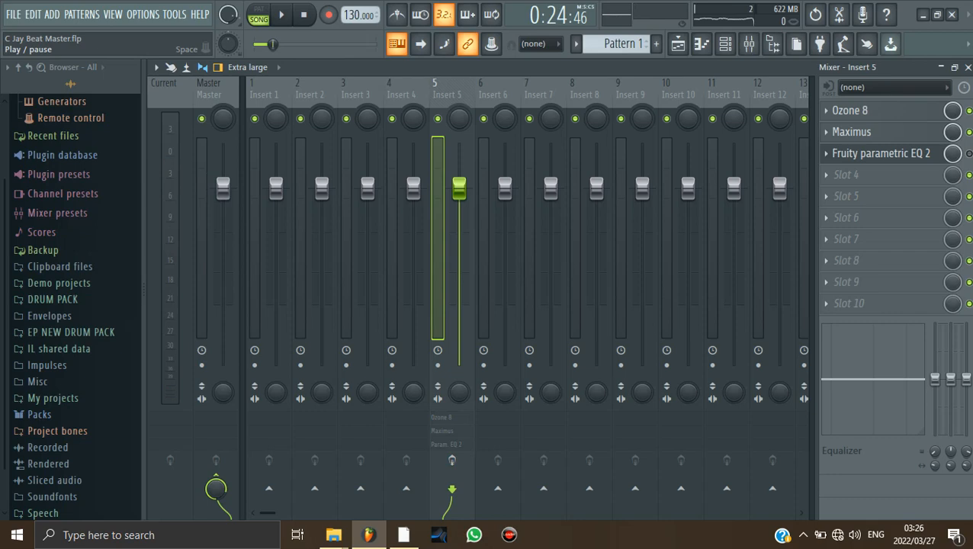
{"action": "left_click", "coordinate": [280, 16]}
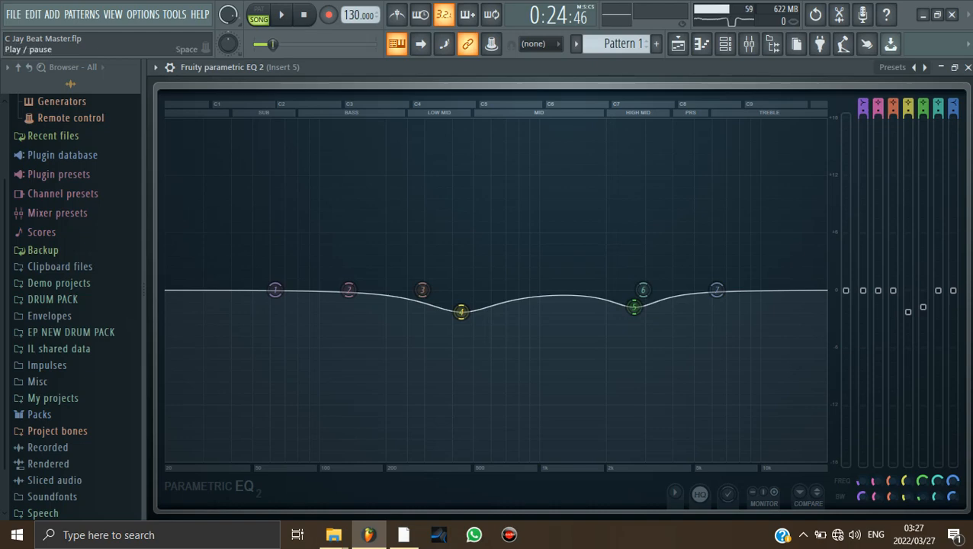
Pull band 6 down to a mid cut of about -2.9 dB at 729 Hz, then select band 7 high shelf
{"action": "left_click", "coordinate": [280, 13]}
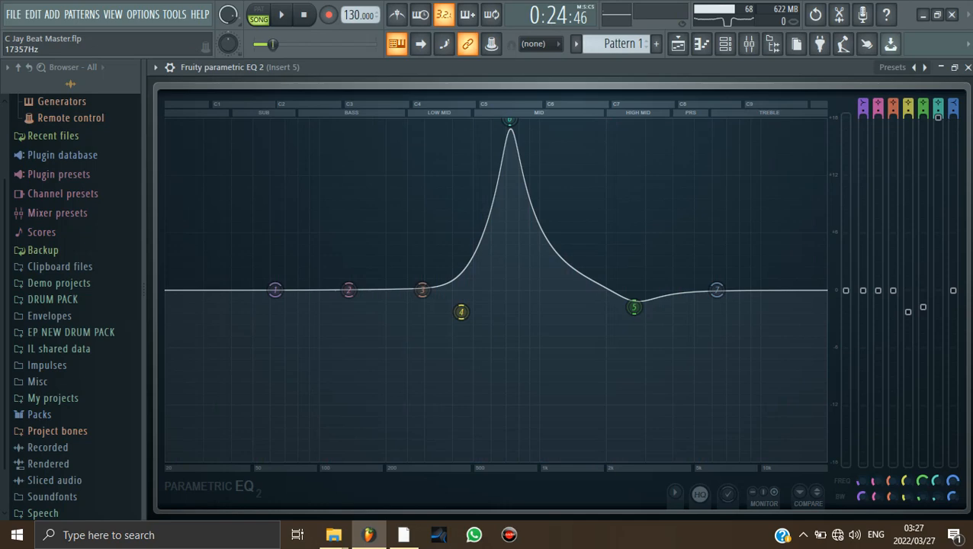
{"action": "left_click_drag", "start_coordinate": [509, 125], "coordinate": [509, 276]}
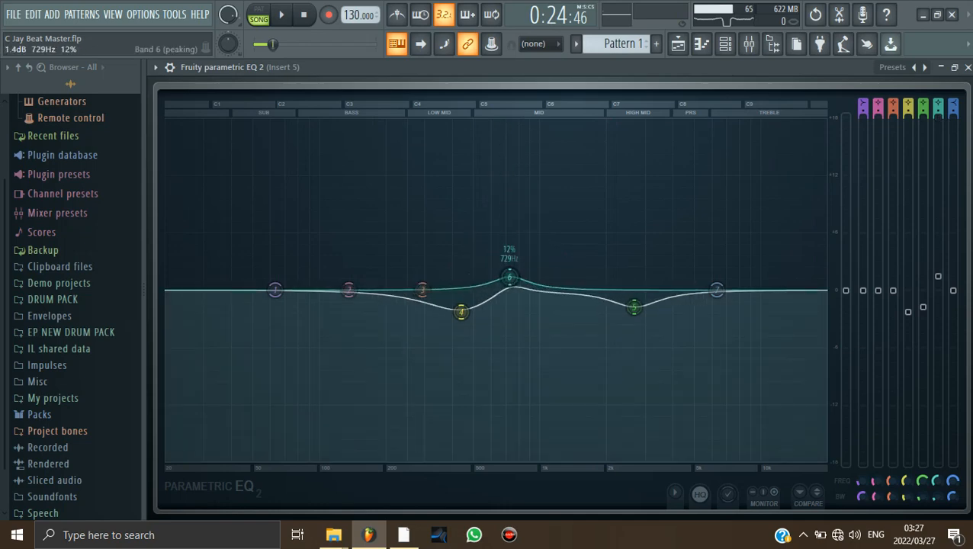
{"action": "left_click_drag", "start_coordinate": [509, 276], "coordinate": [509, 302]}
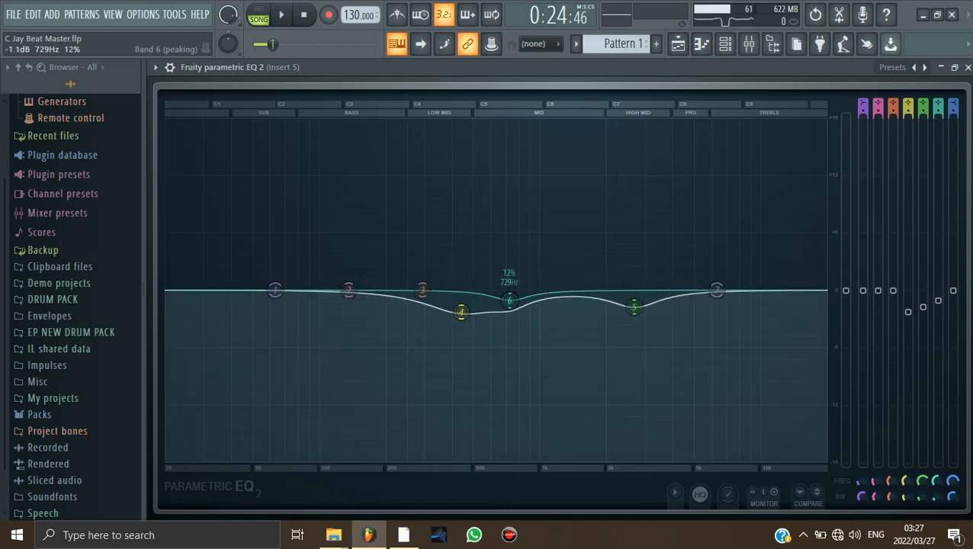
{"action": "left_click_drag", "start_coordinate": [509, 302], "coordinate": [509, 314]}
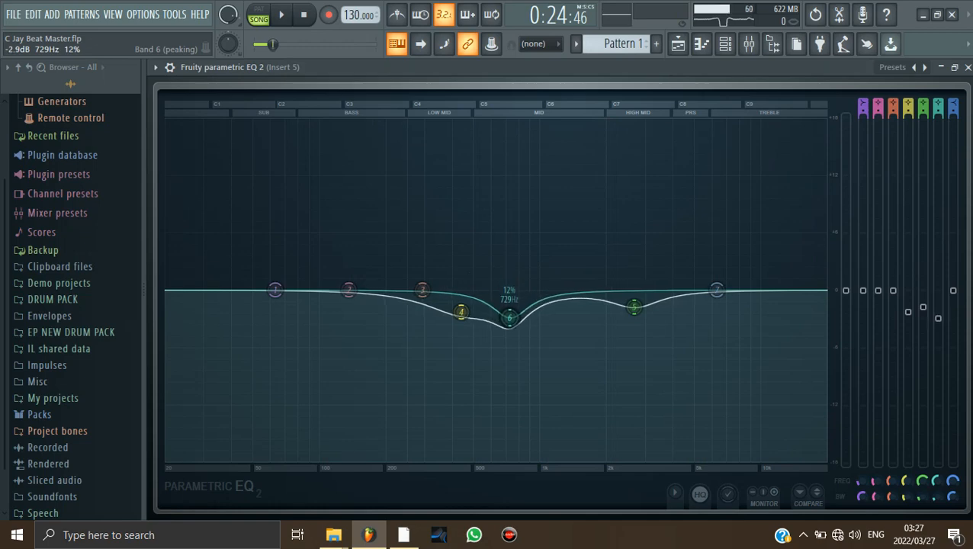
{"action": "left_click", "coordinate": [280, 14]}
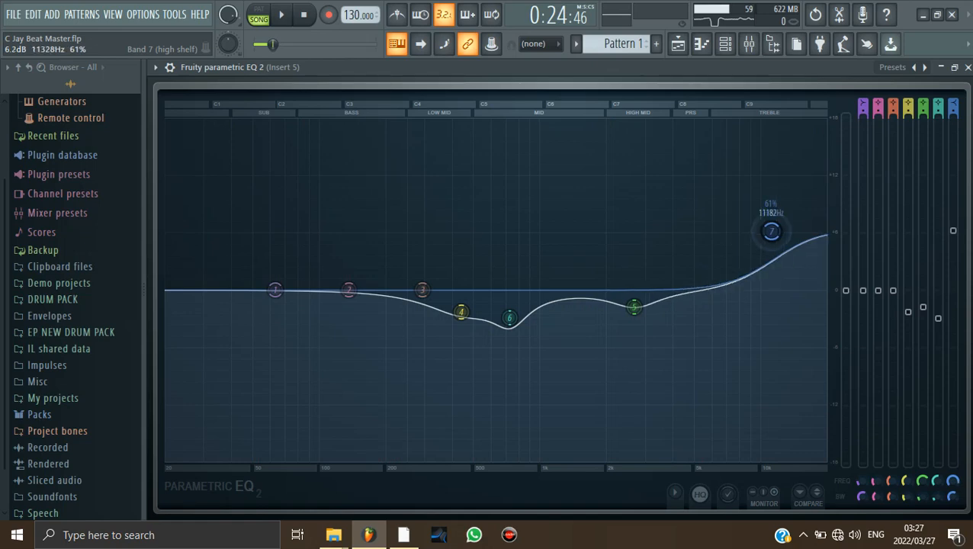
While playing, tune the band 7 high-shelf boost to about +5.6 dB near 6044 Hz
{"action": "left_click_drag", "start_coordinate": [770, 230], "coordinate": [811, 189]}
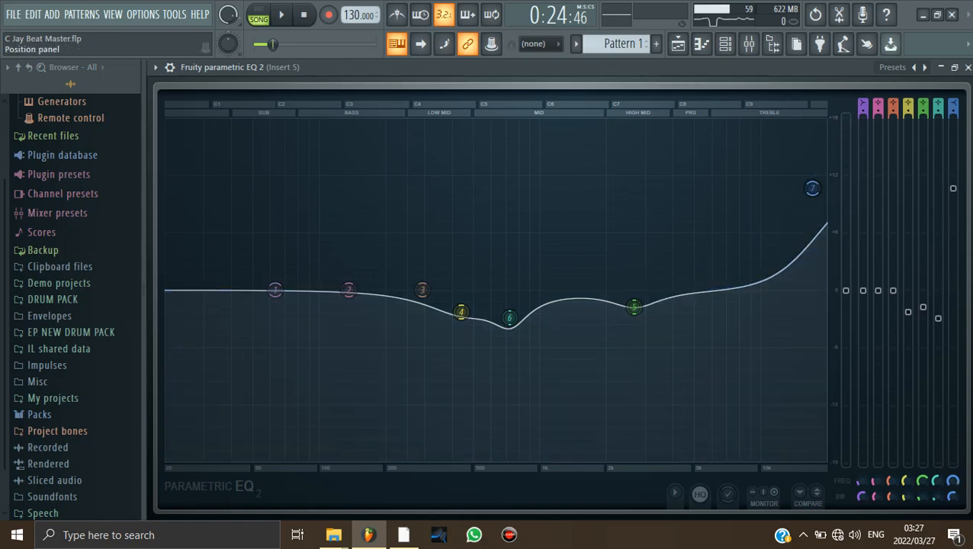
{"action": "left_click", "coordinate": [281, 13]}
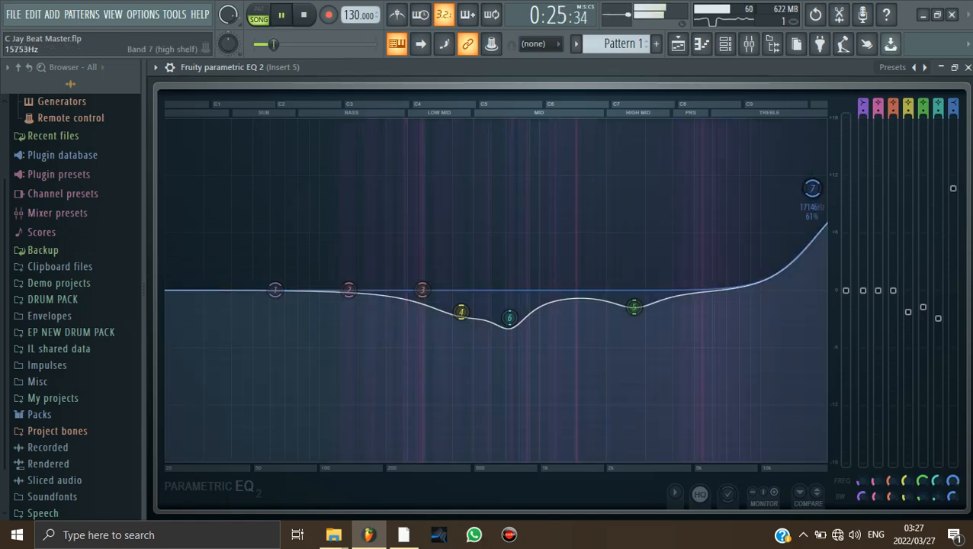
{"action": "left_click_drag", "start_coordinate": [811, 189], "coordinate": [778, 207]}
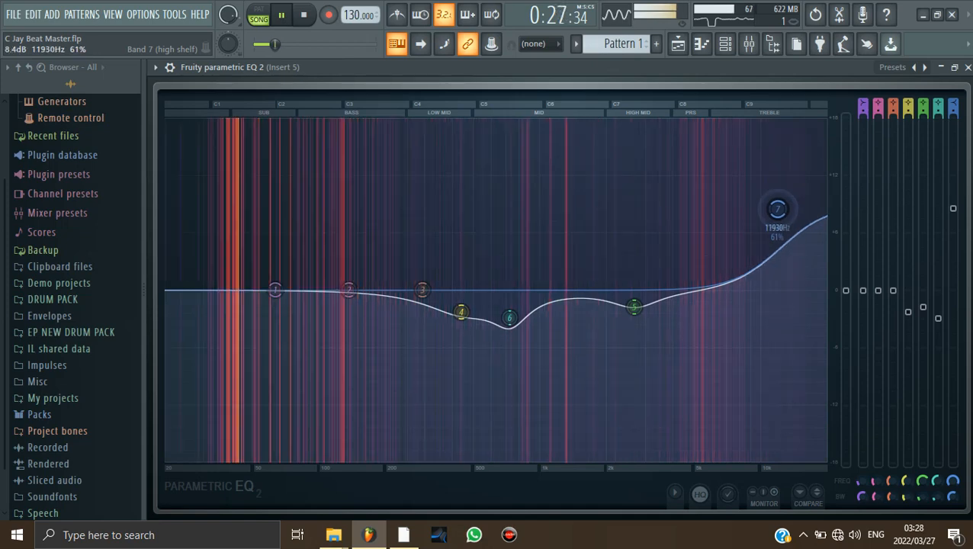
{"action": "left_click_drag", "start_coordinate": [777, 208], "coordinate": [719, 235]}
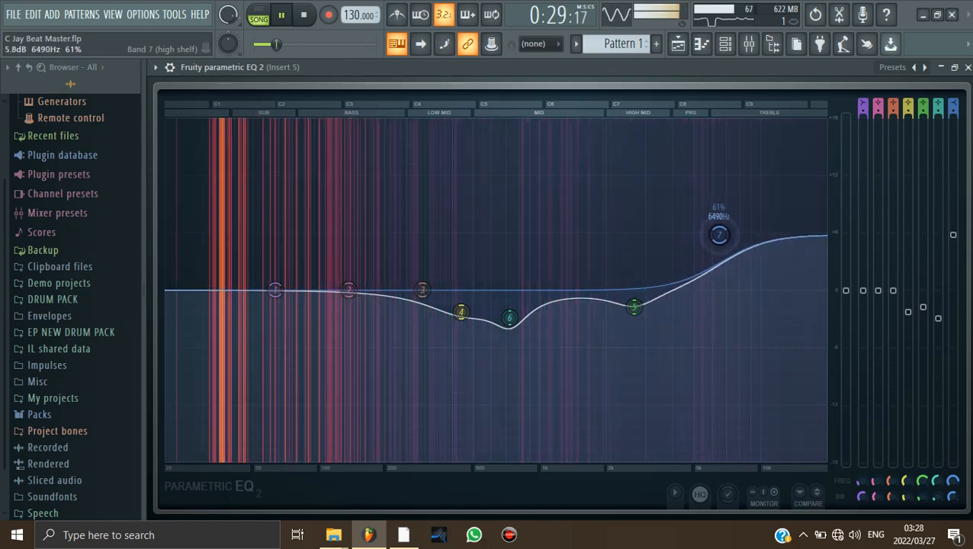
{"action": "left_click_drag", "start_coordinate": [720, 235], "coordinate": [710, 236]}
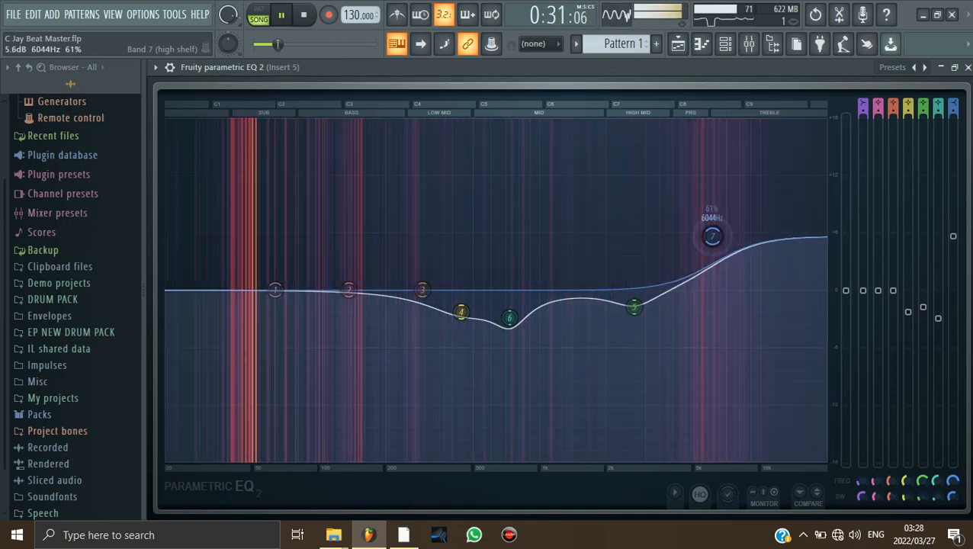
{"action": "left_click_drag", "start_coordinate": [712, 235], "coordinate": [707, 238]}
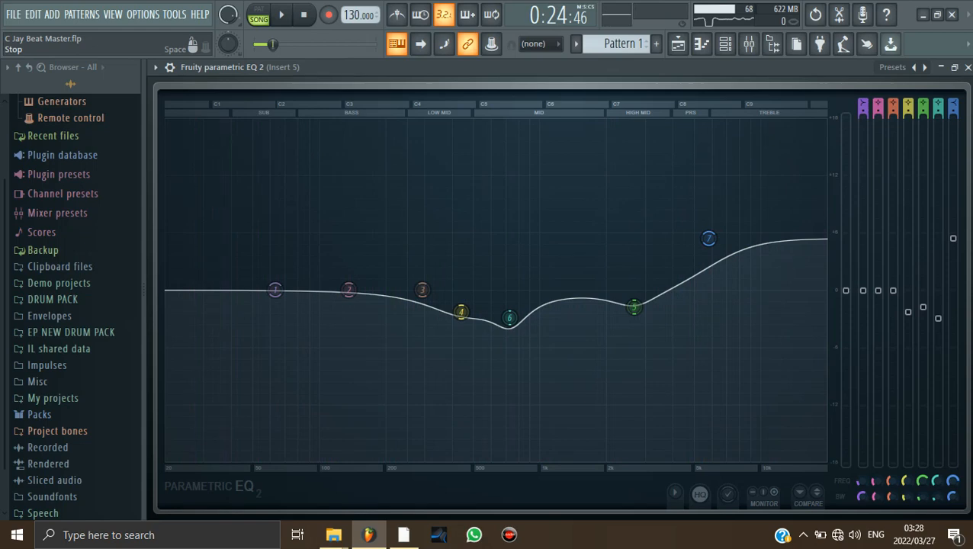
{"action": "left_click_drag", "start_coordinate": [707, 237], "coordinate": [708, 238]}
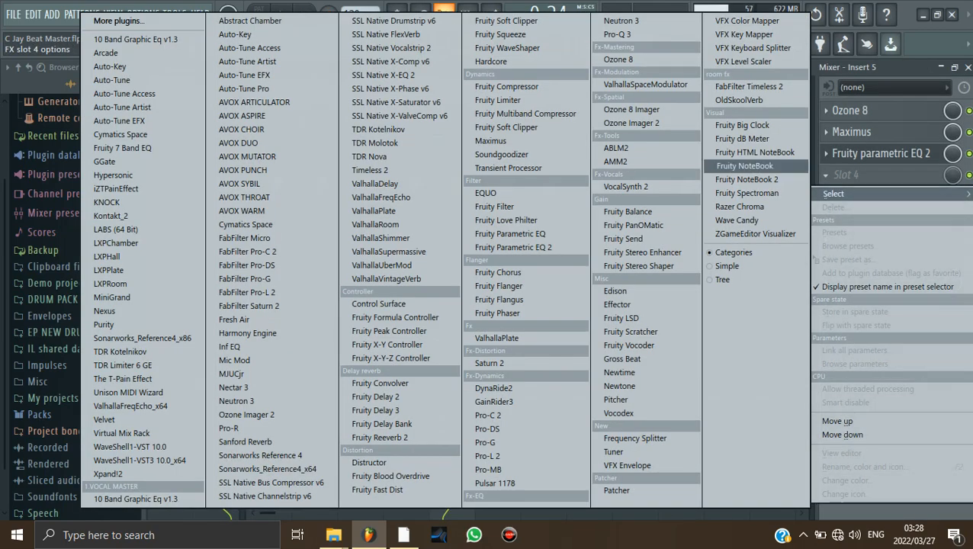
{"action": "mouse_move", "coordinate": [501, 154]}
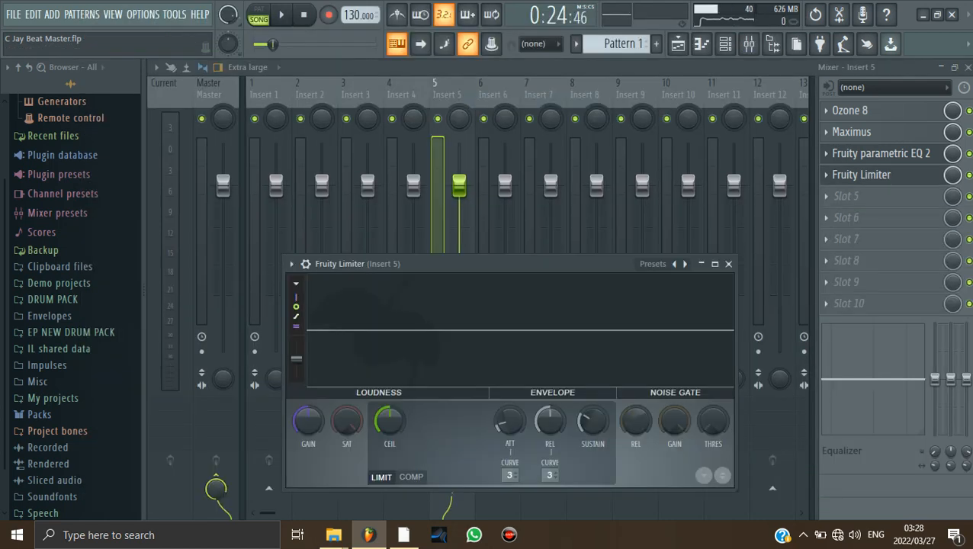
Enlarge the Fruity Limiter window in slot 4 and play the beat through it
{"action": "left_click", "coordinate": [713, 264]}
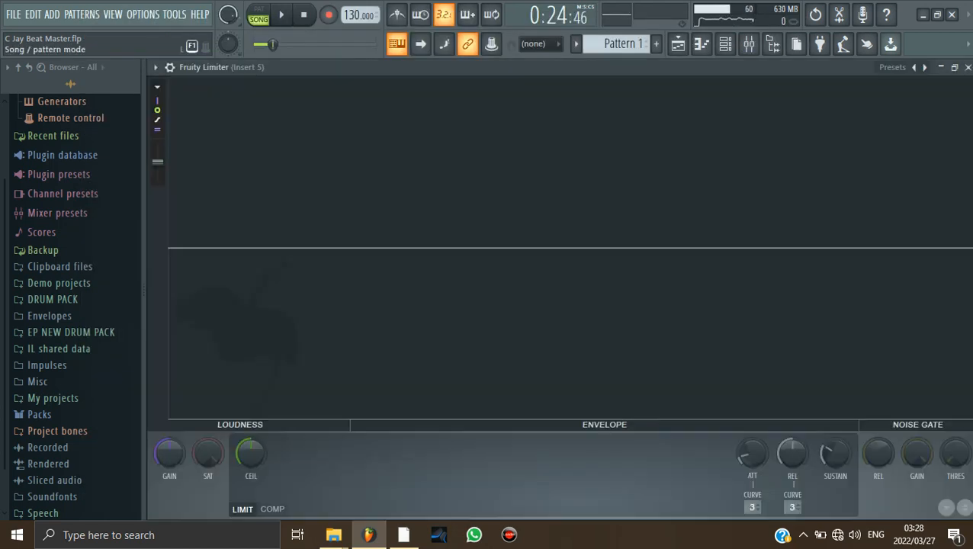
{"action": "left_click", "coordinate": [280, 16]}
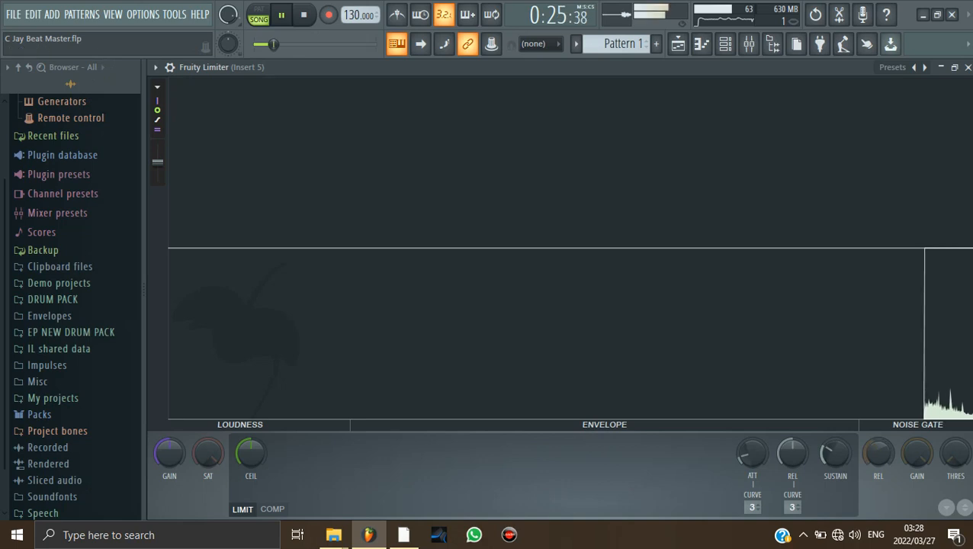